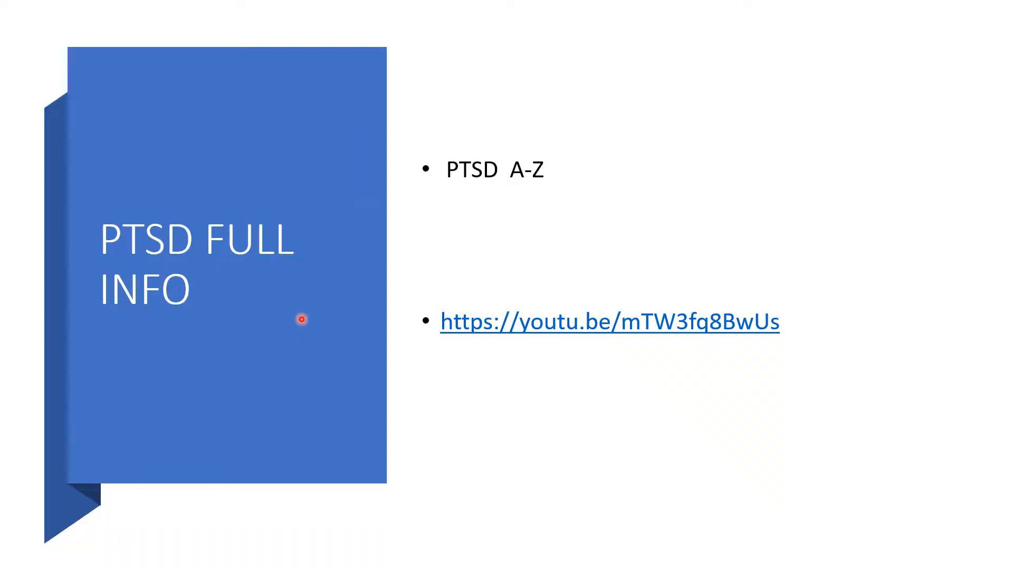
{"action": "mouse_move", "coordinate": [215, 278]}
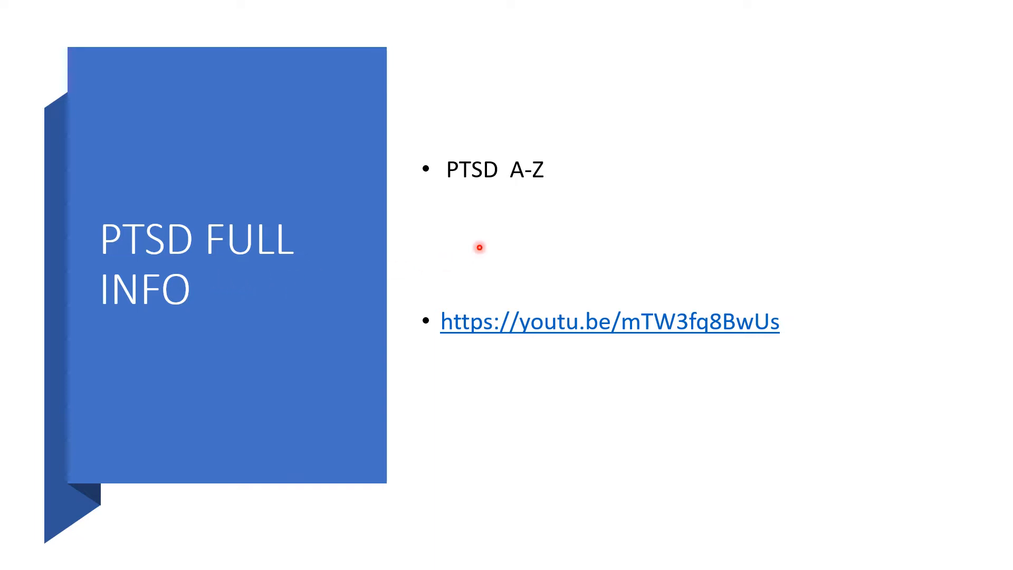
{"action": "mouse_move", "coordinate": [506, 239]}
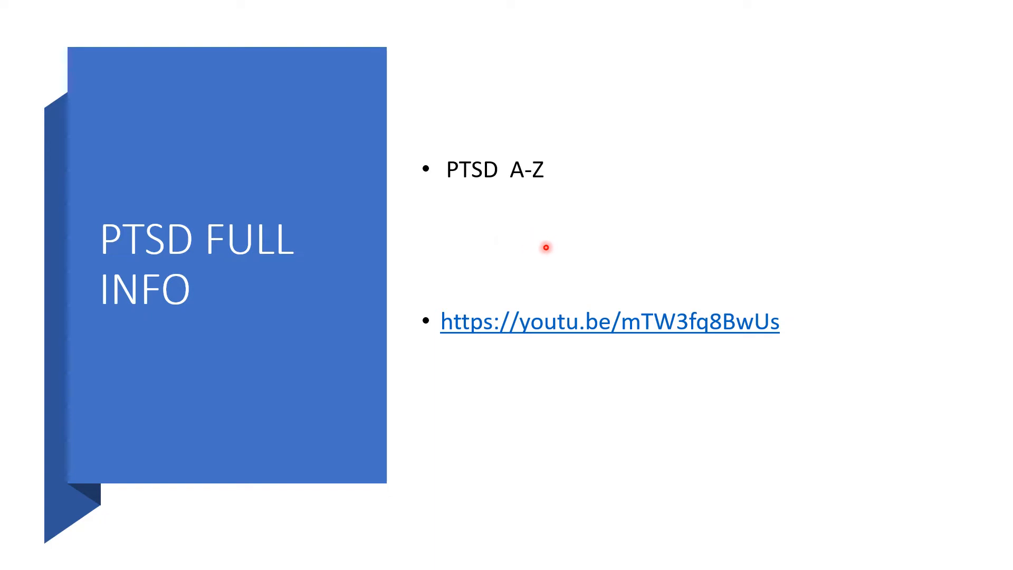
{"action": "mouse_move", "coordinate": [526, 252]}
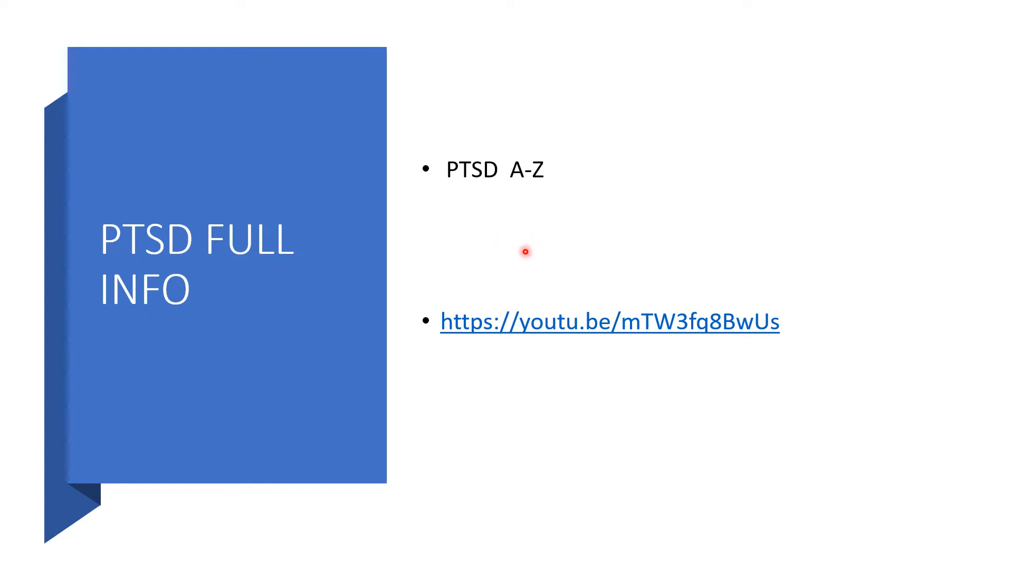
{"action": "mouse_move", "coordinate": [458, 312]}
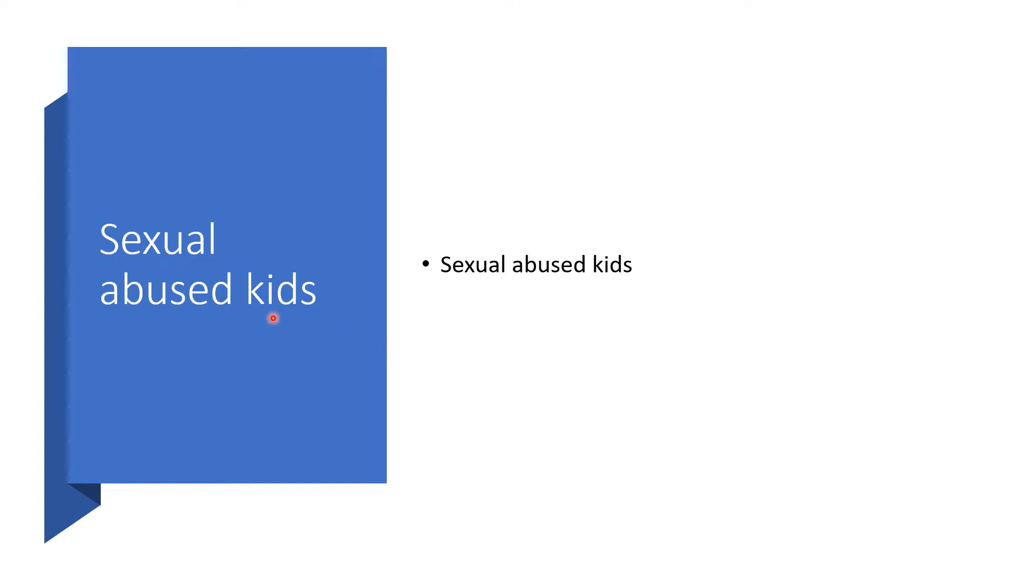
{"action": "mouse_move", "coordinate": [111, 217]}
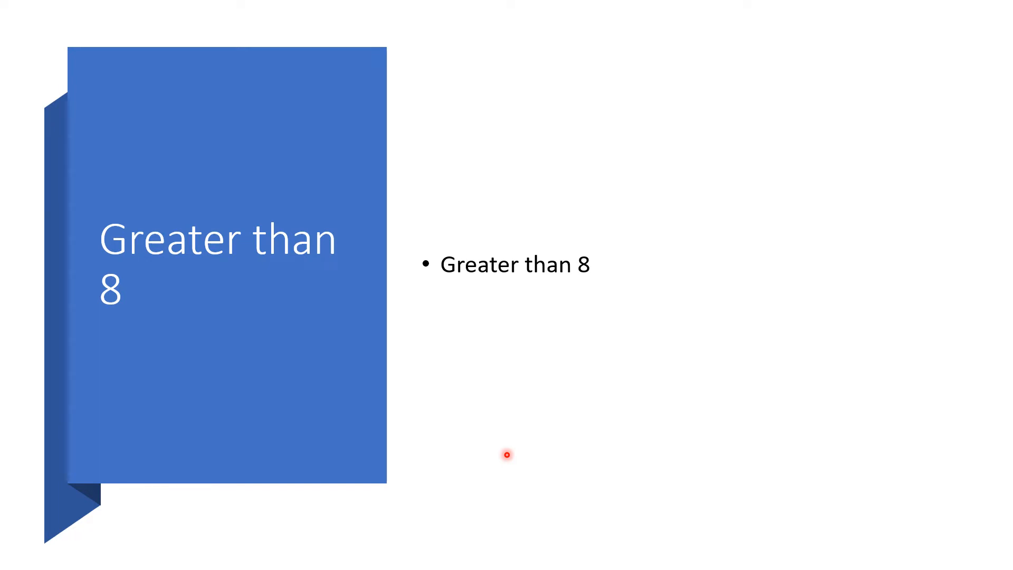
{"action": "mouse_move", "coordinate": [221, 542]}
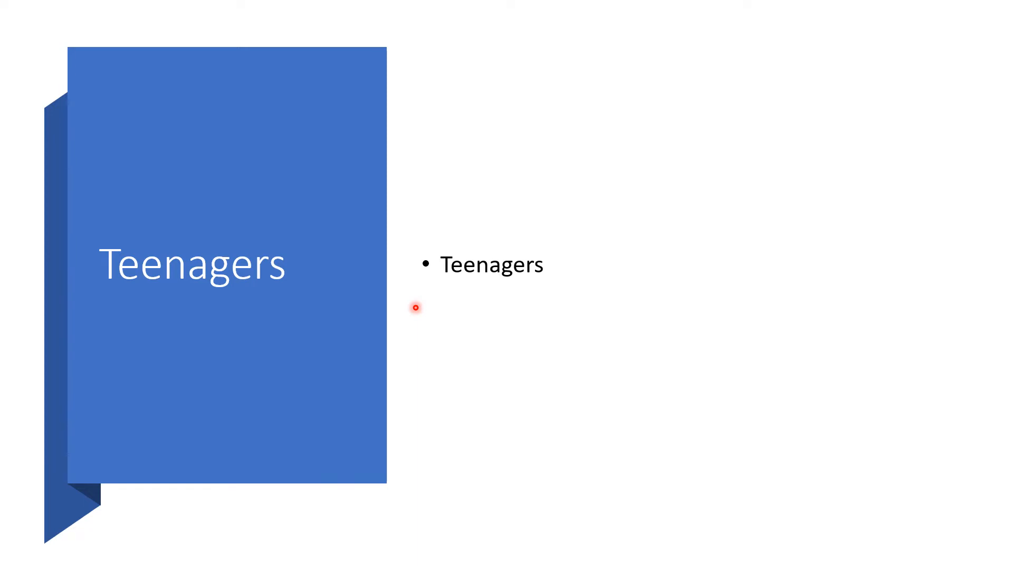
{"action": "mouse_move", "coordinate": [422, 8]}
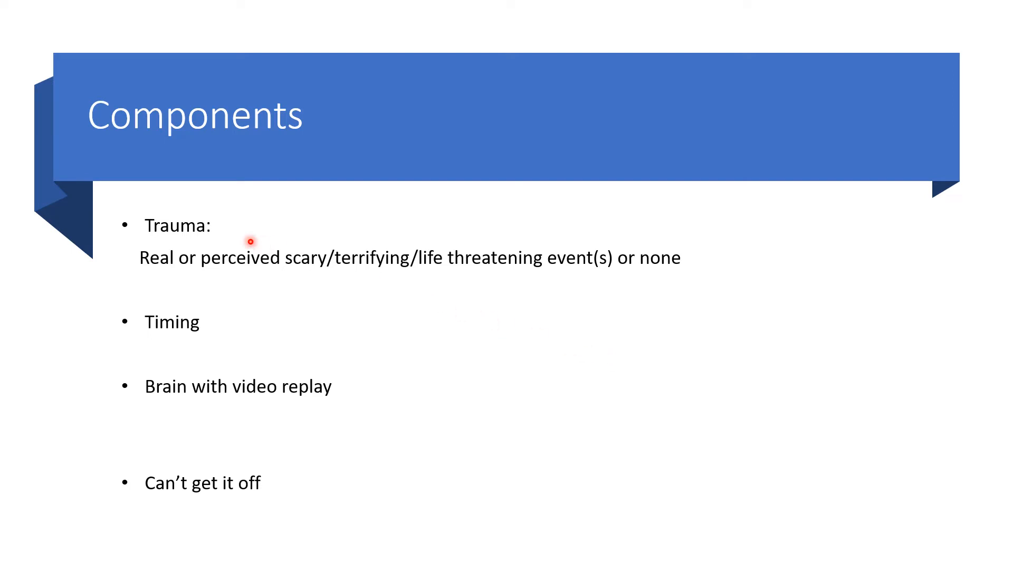
{"action": "mouse_move", "coordinate": [242, 241]}
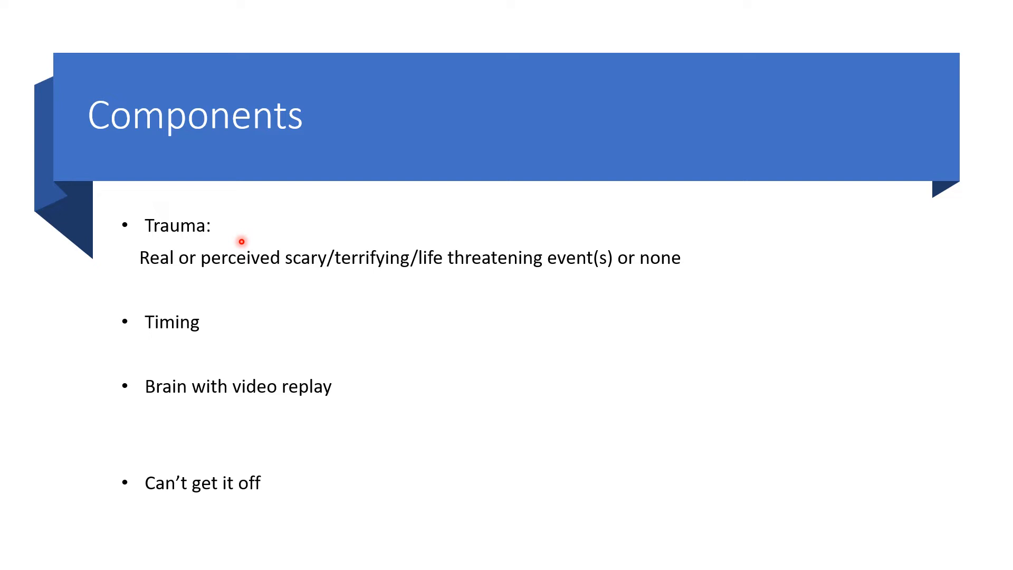
{"action": "mouse_move", "coordinate": [211, 245]}
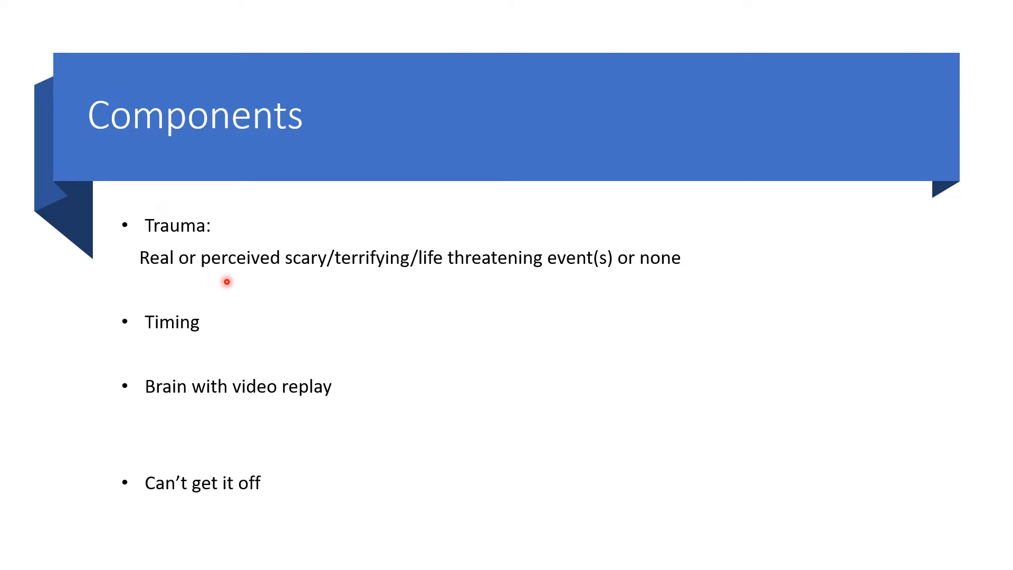
{"action": "mouse_move", "coordinate": [317, 283]}
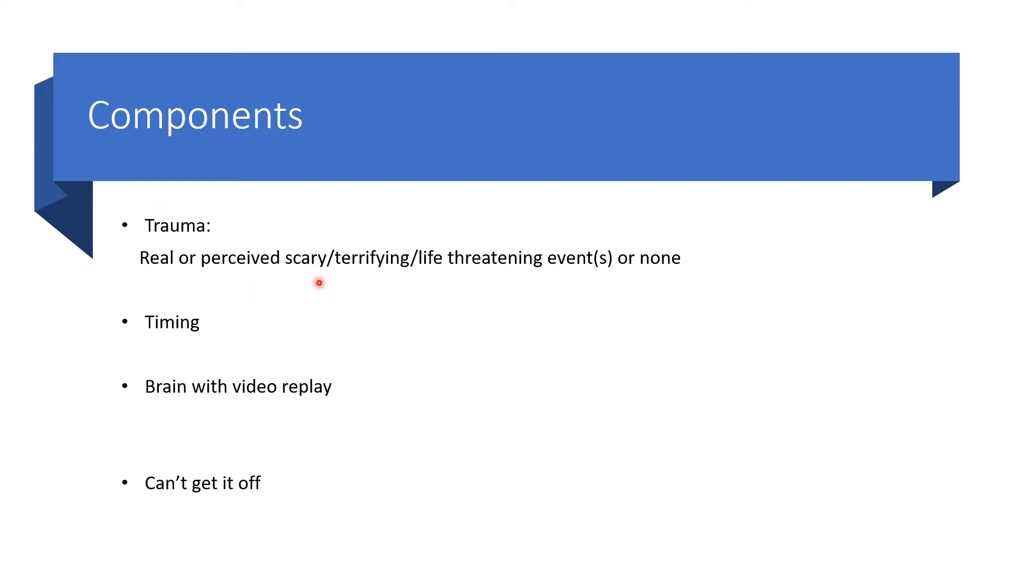
{"action": "mouse_move", "coordinate": [438, 285]}
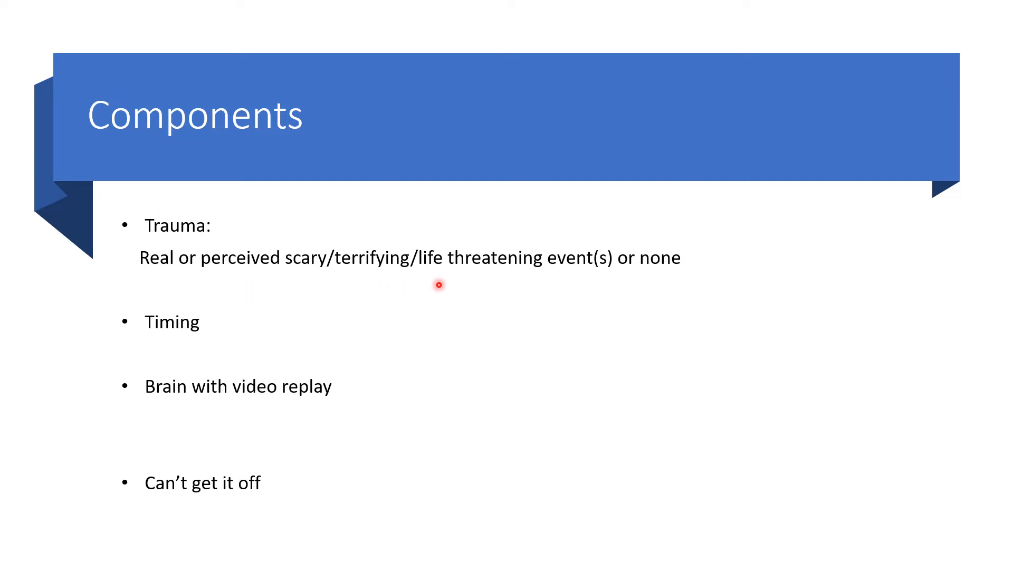
{"action": "mouse_move", "coordinate": [475, 288]}
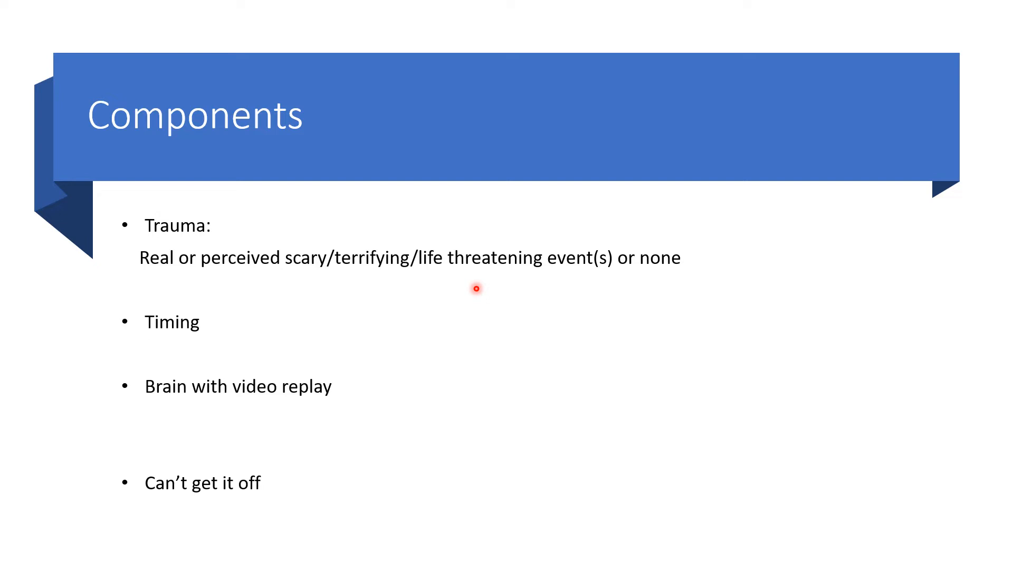
{"action": "mouse_move", "coordinate": [670, 276]}
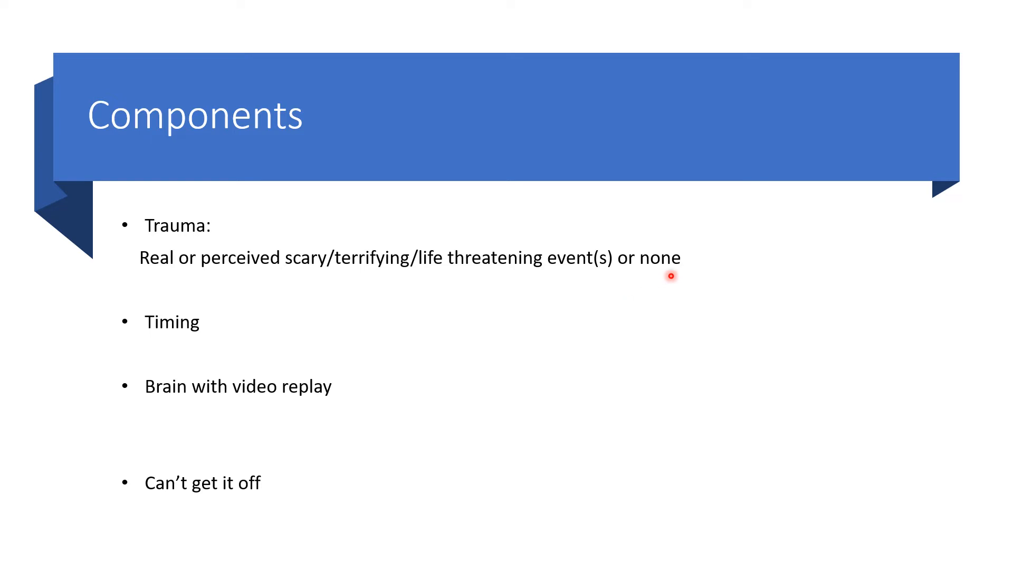
{"action": "mouse_move", "coordinate": [391, 303]}
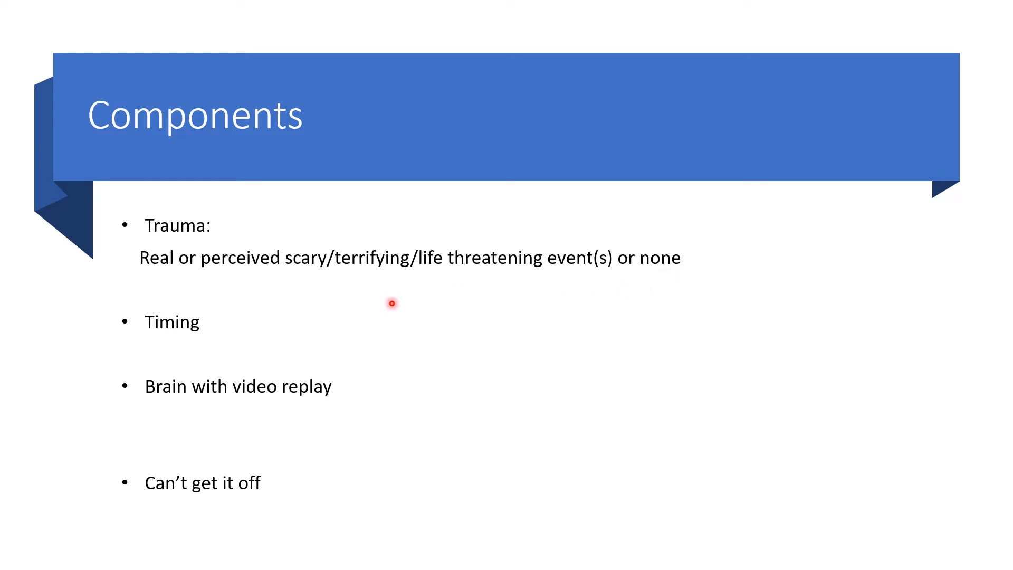
{"action": "mouse_move", "coordinate": [330, 298]}
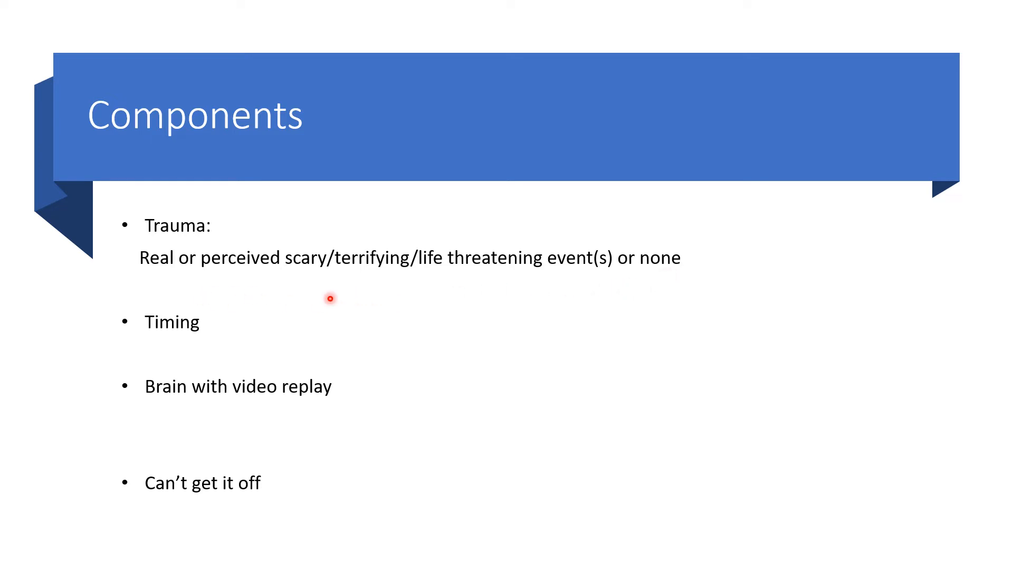
{"action": "mouse_move", "coordinate": [180, 278]}
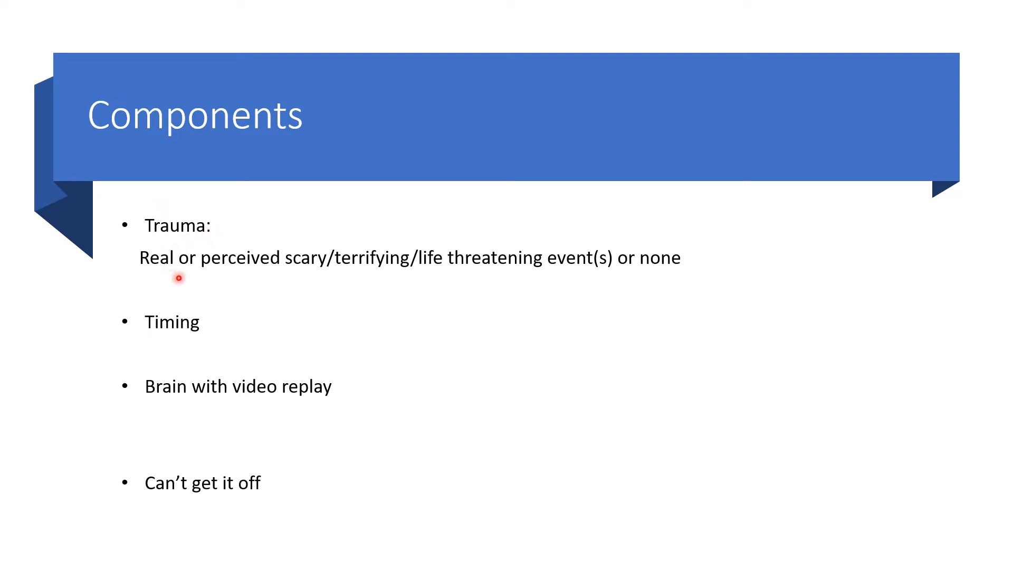
{"action": "mouse_move", "coordinate": [291, 277]}
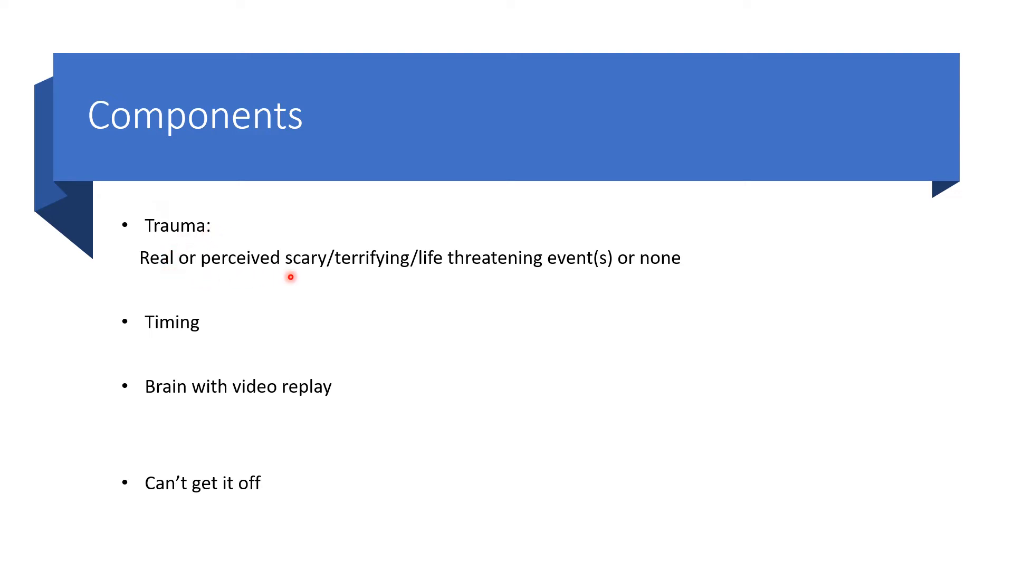
{"action": "mouse_move", "coordinate": [397, 284]}
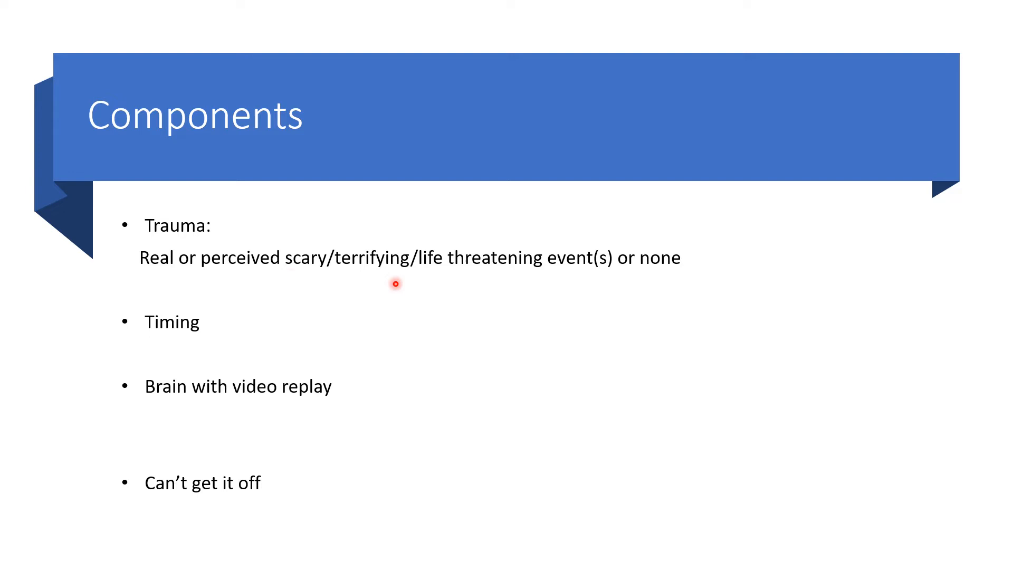
{"action": "mouse_move", "coordinate": [534, 285]}
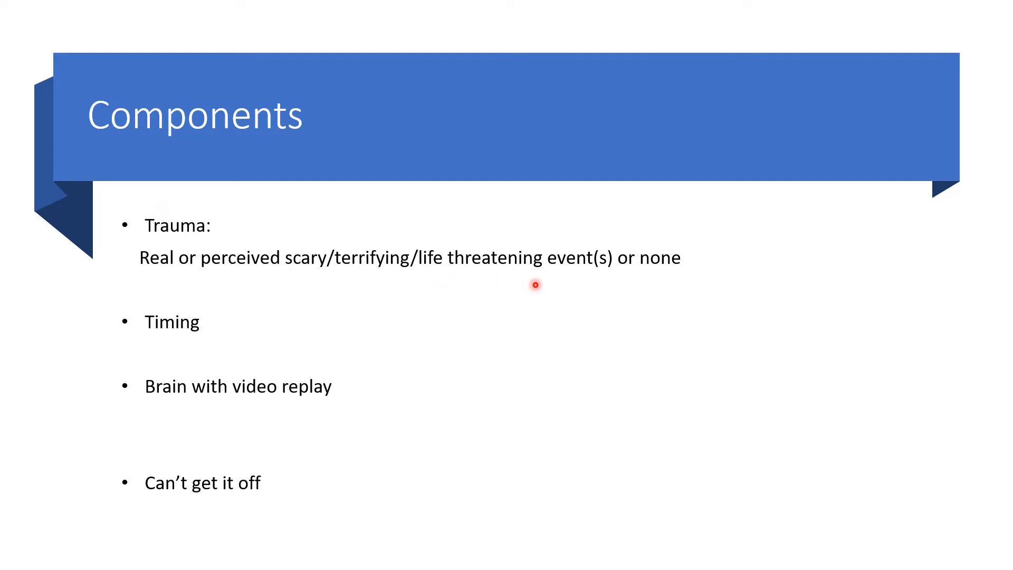
{"action": "mouse_move", "coordinate": [556, 282]}
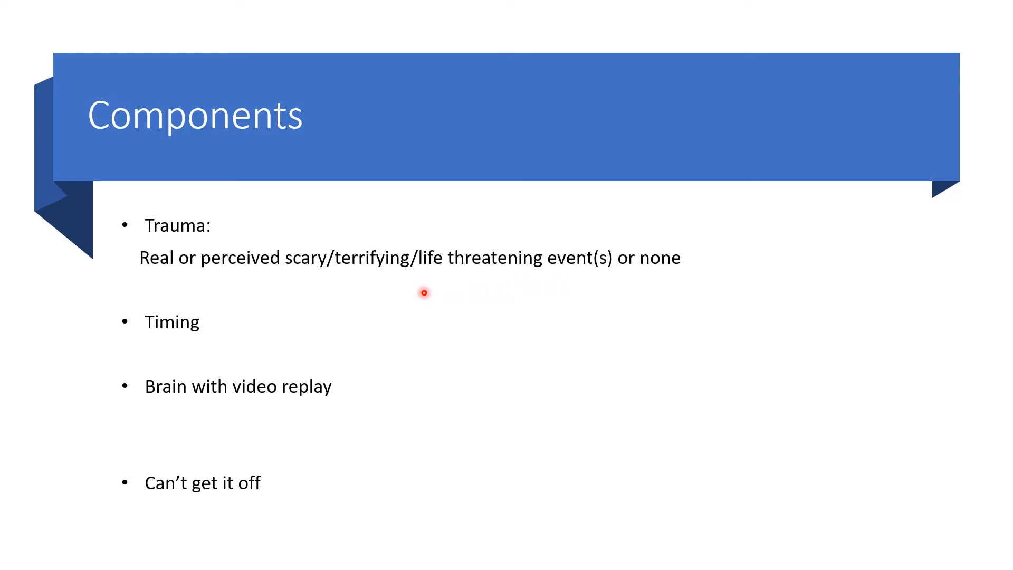
{"action": "mouse_move", "coordinate": [652, 292]}
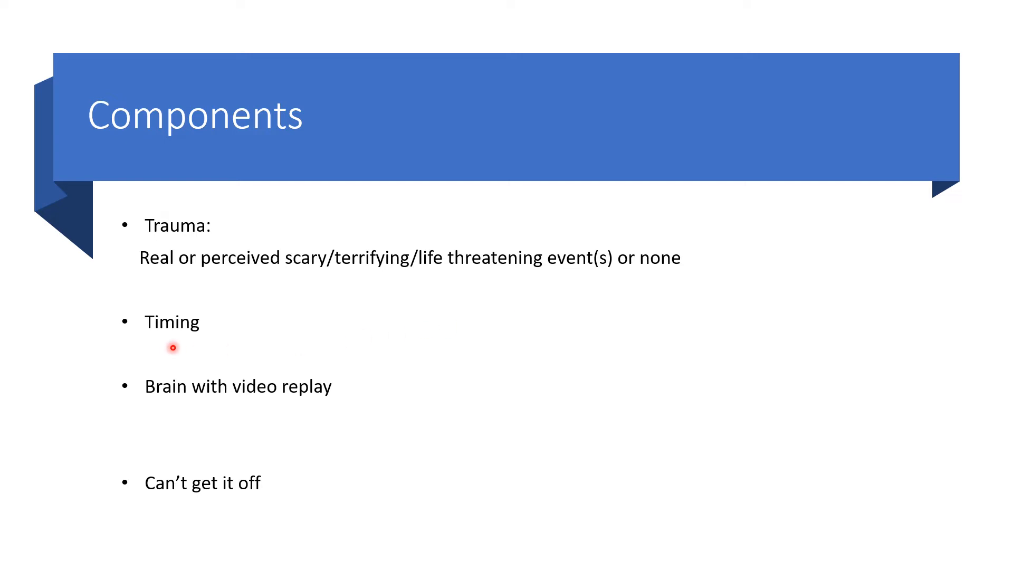
{"action": "mouse_move", "coordinate": [182, 345]}
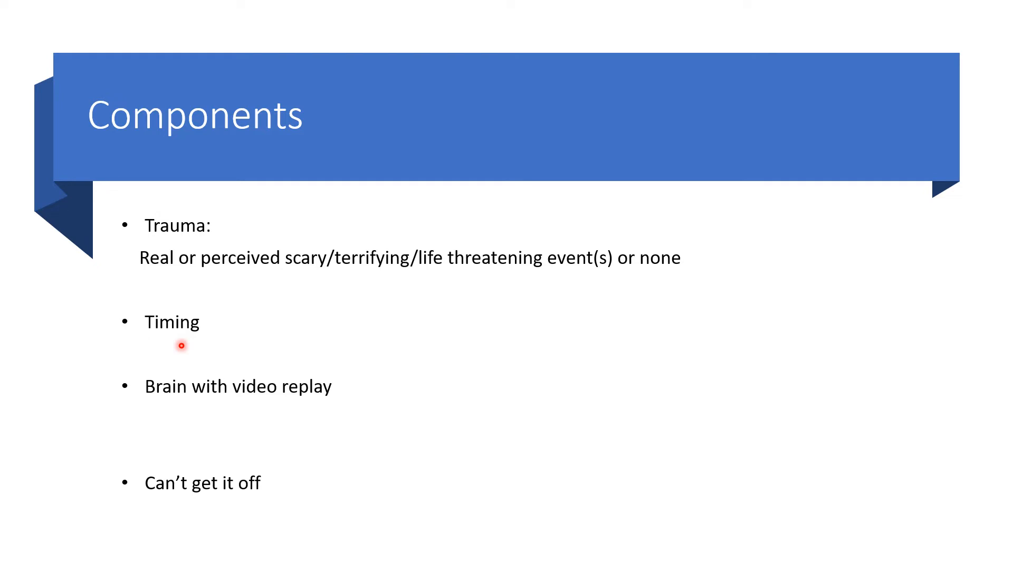
{"action": "mouse_move", "coordinate": [171, 328]}
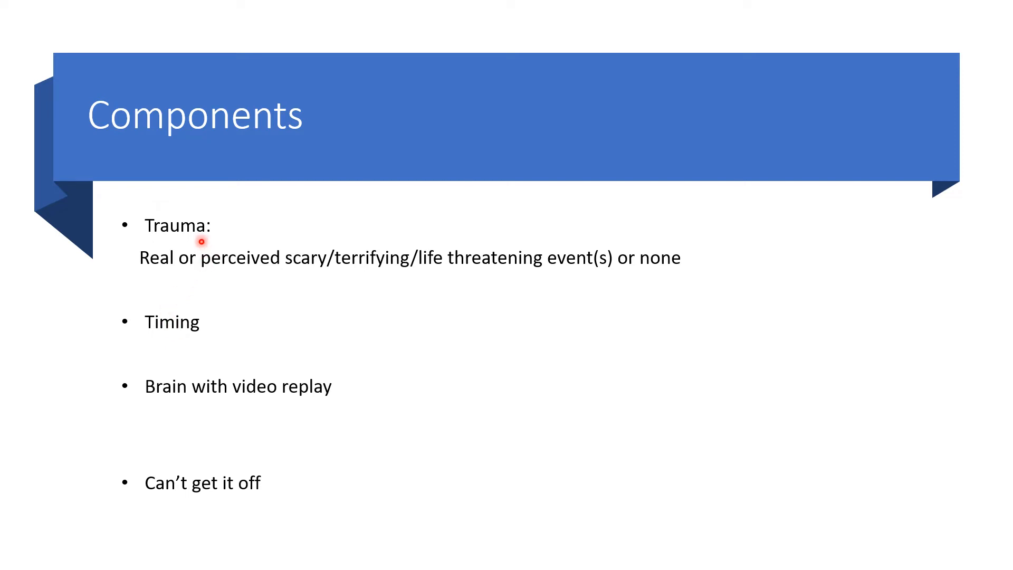
{"action": "mouse_move", "coordinate": [201, 333]}
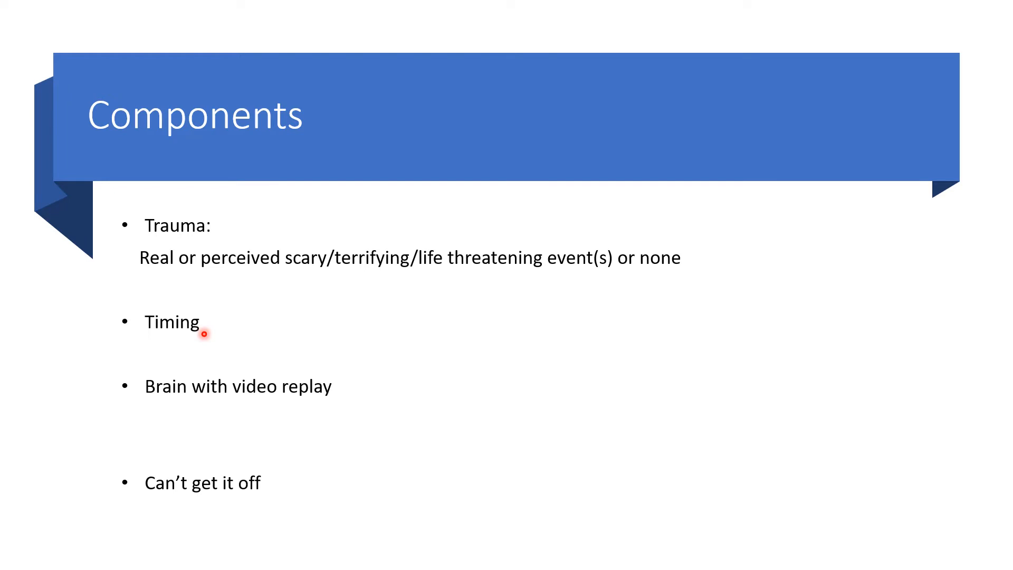
{"action": "mouse_move", "coordinate": [211, 330]}
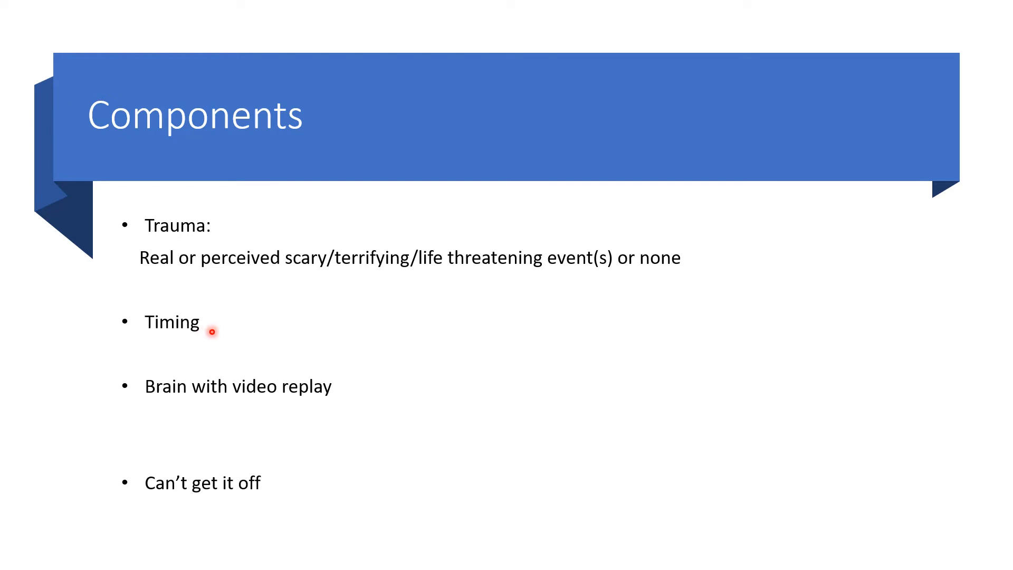
{"action": "mouse_move", "coordinate": [222, 405]}
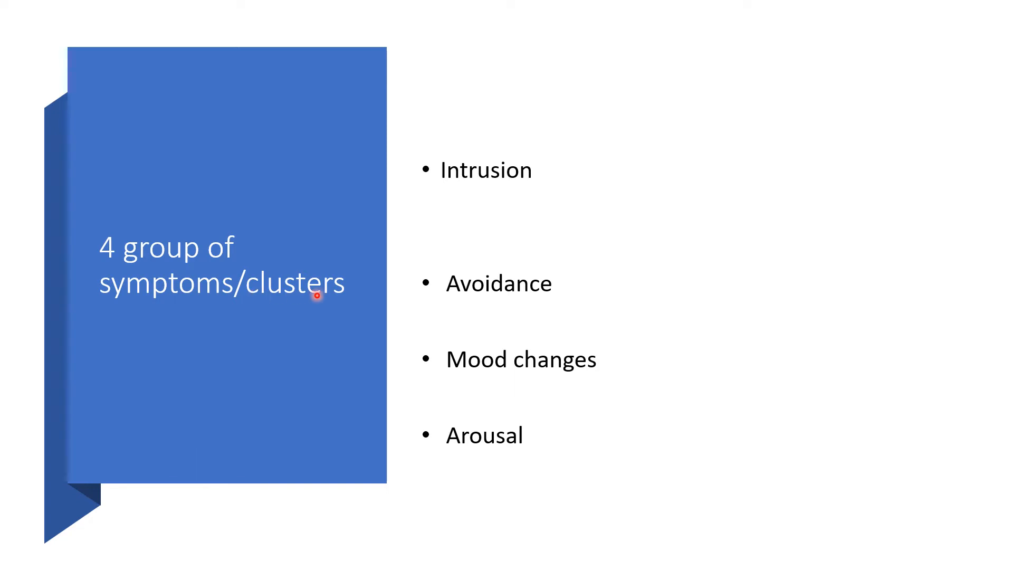
{"action": "mouse_move", "coordinate": [498, 200]}
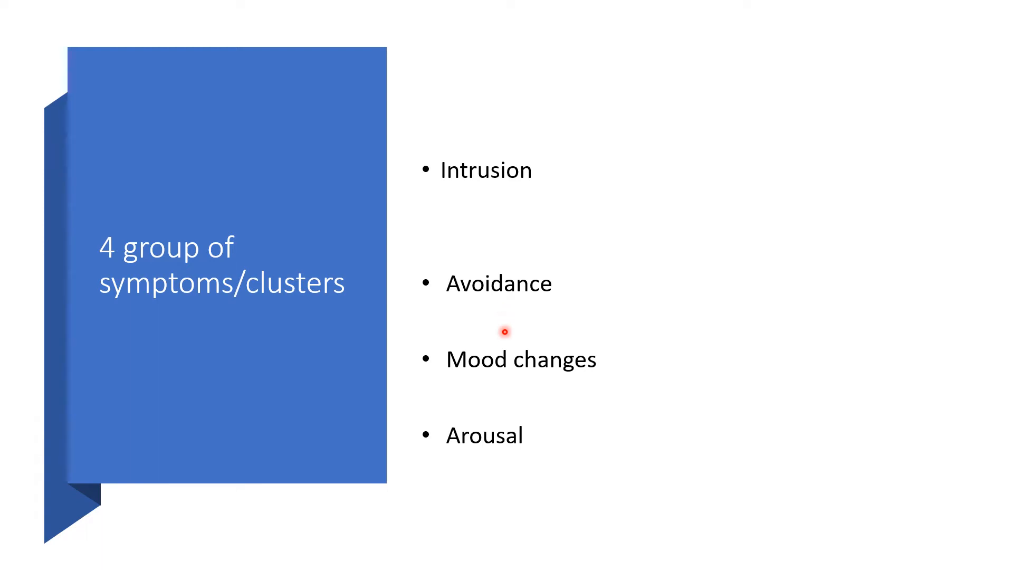
{"action": "mouse_move", "coordinate": [492, 450]}
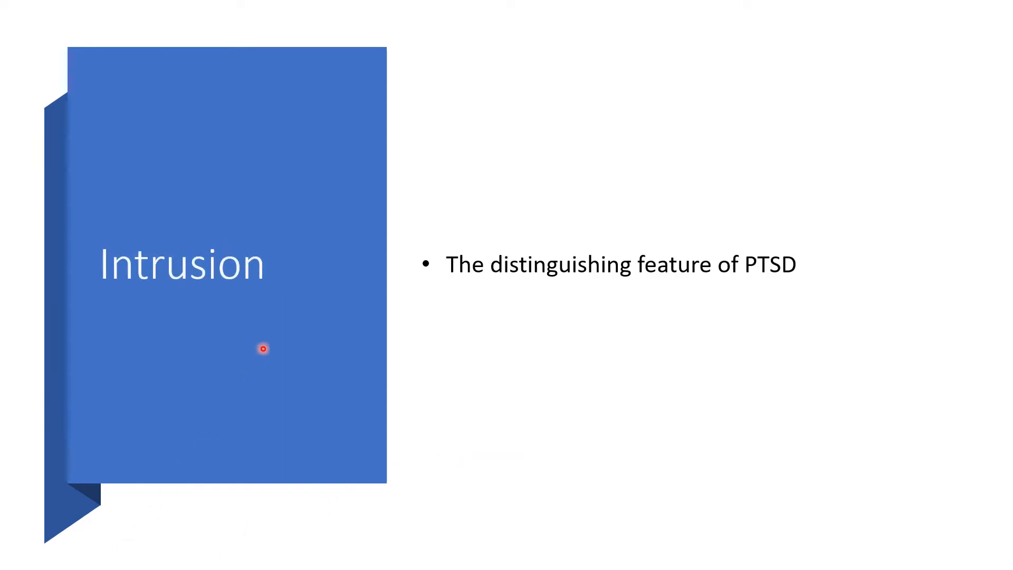
{"action": "mouse_move", "coordinate": [286, 314]}
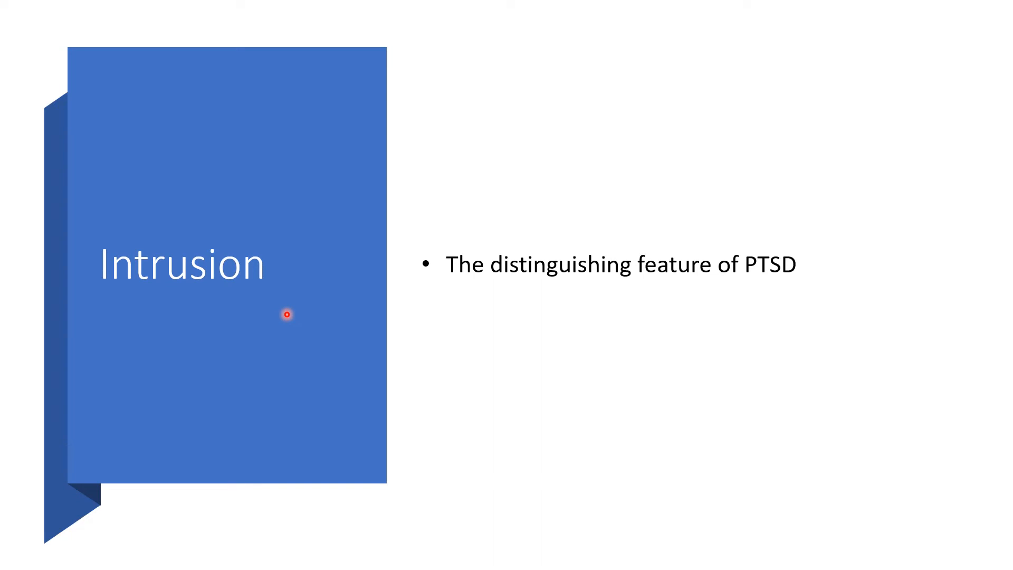
{"action": "mouse_move", "coordinate": [464, 296]}
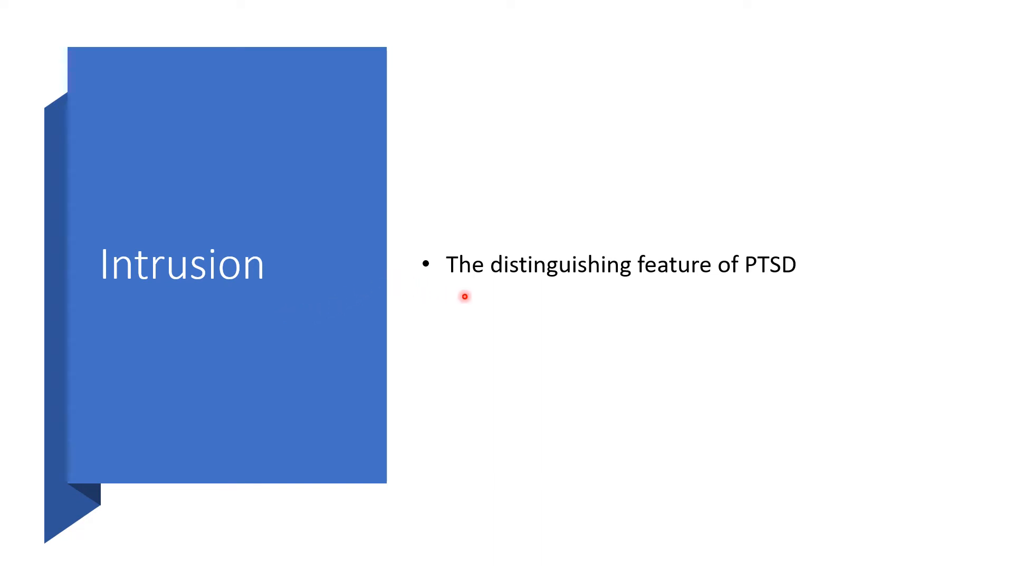
{"action": "mouse_move", "coordinate": [636, 293]}
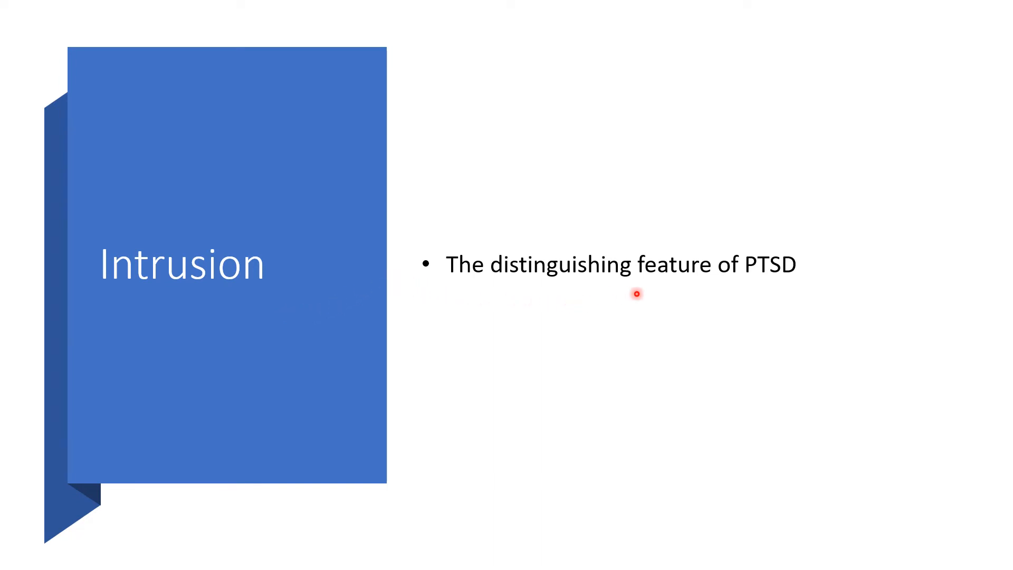
{"action": "mouse_move", "coordinate": [769, 302]}
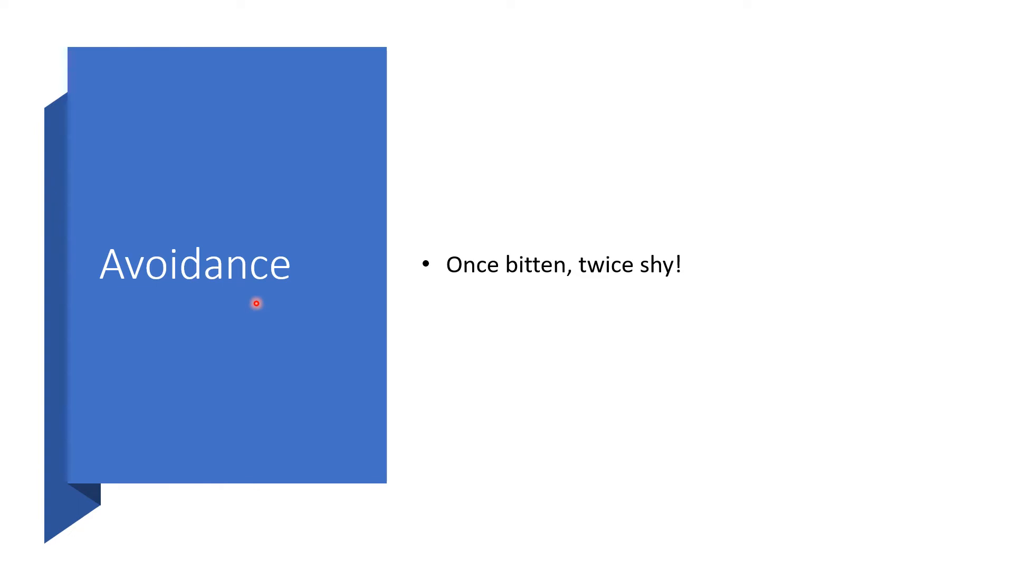
{"action": "mouse_move", "coordinate": [515, 320]}
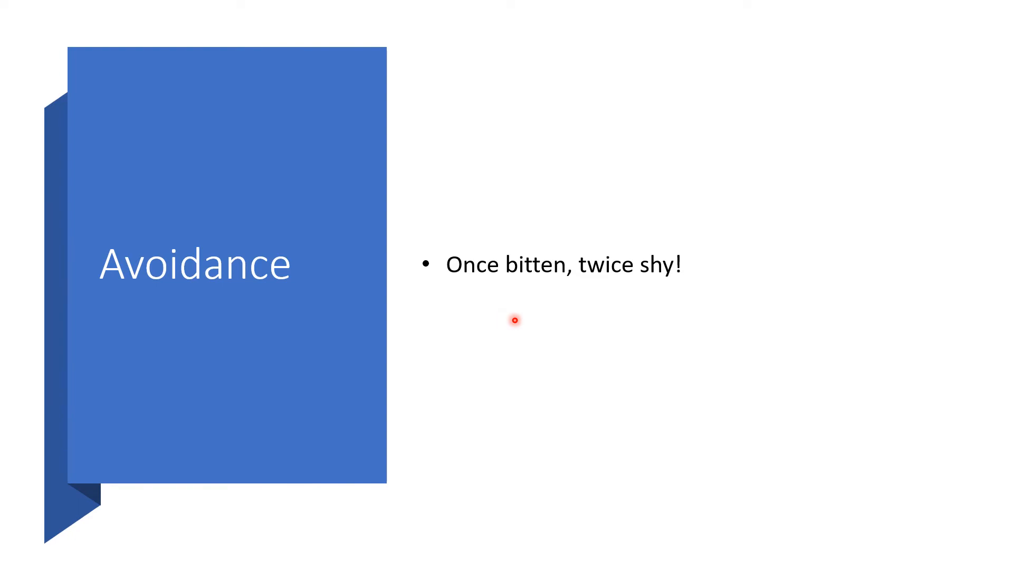
{"action": "mouse_move", "coordinate": [632, 301]}
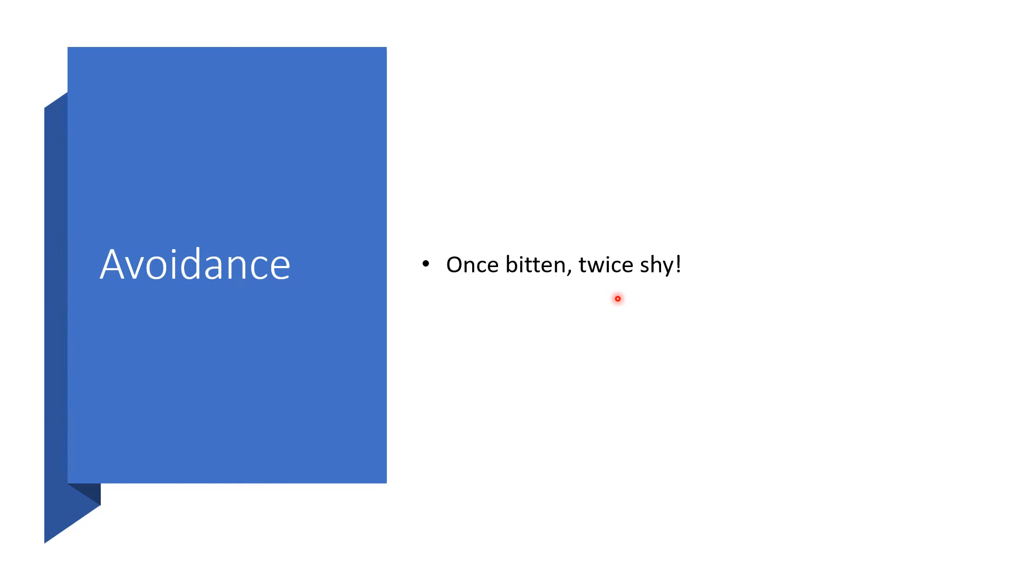
{"action": "mouse_move", "coordinate": [443, 400]}
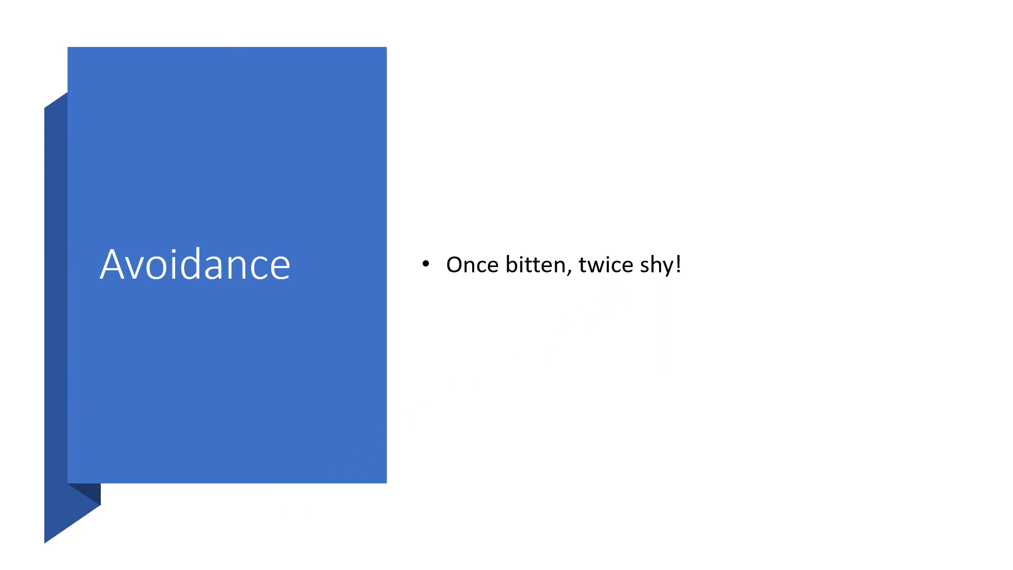
Advance the slideshow from Avoidance to the Arousal slide on hypervigilance, 'on guard or on the lookout'
{"action": "key", "text": "right"}
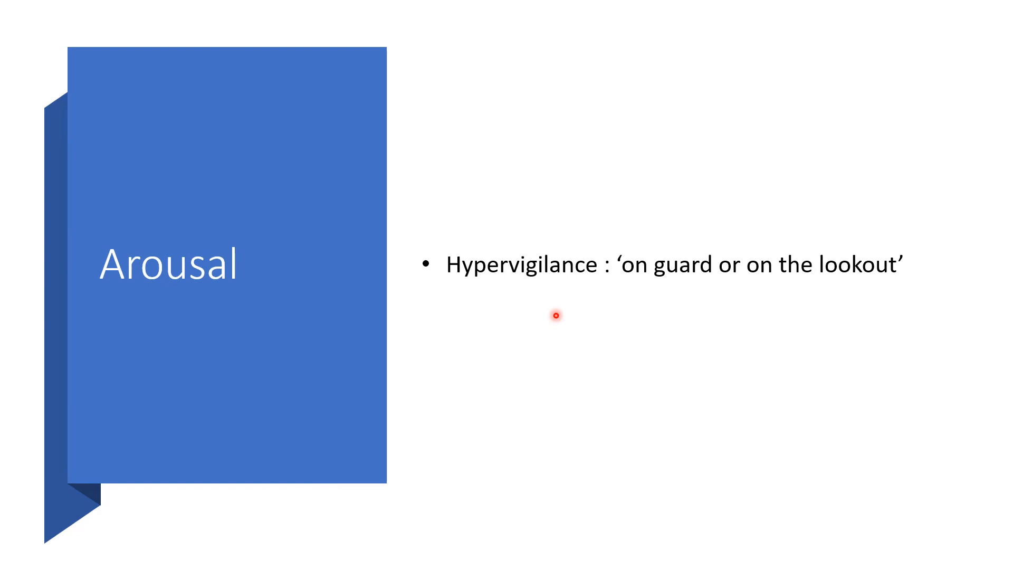
{"action": "mouse_move", "coordinate": [556, 304]}
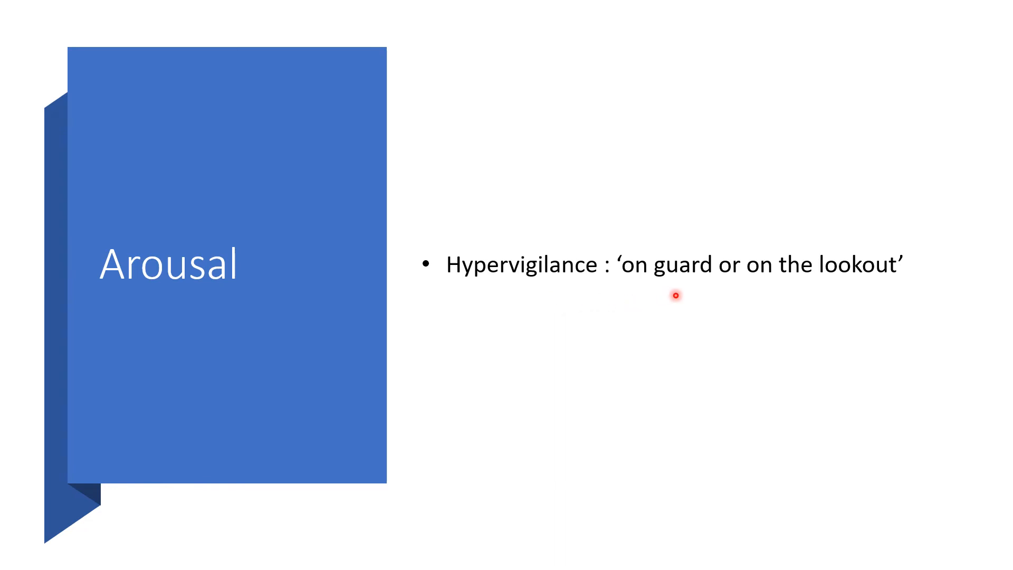
{"action": "mouse_move", "coordinate": [864, 309]}
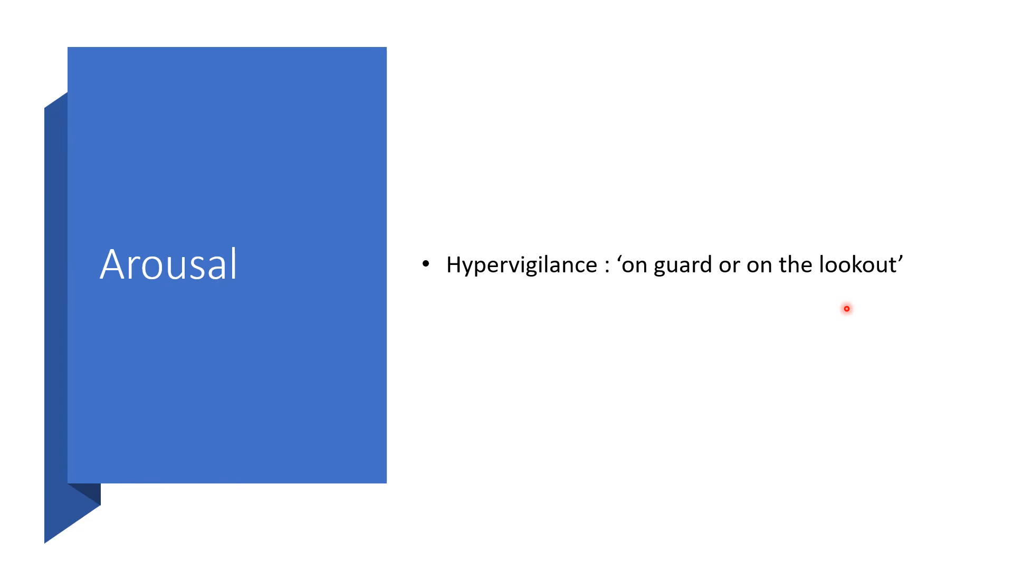
{"action": "mouse_move", "coordinate": [745, 5]}
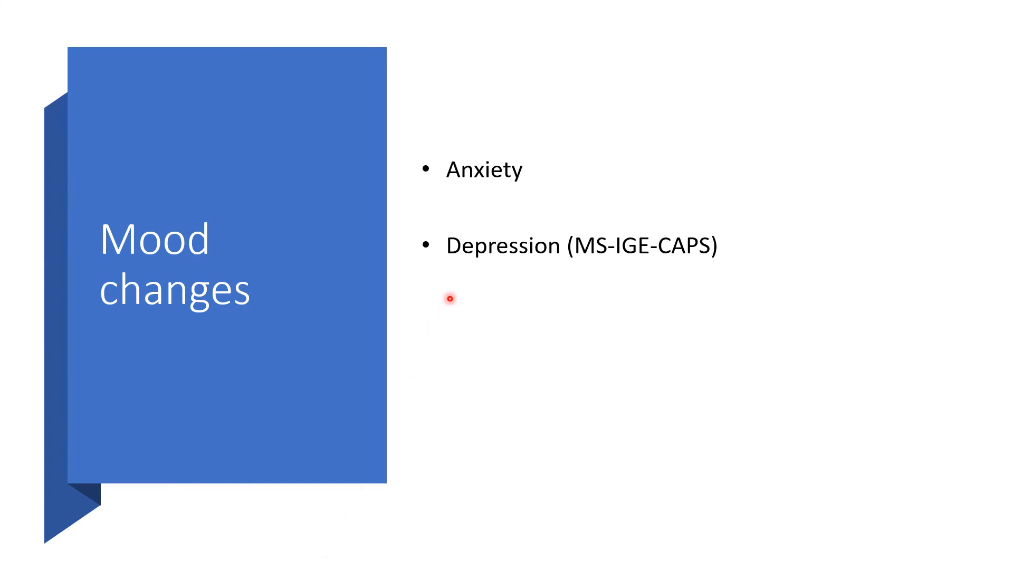
{"action": "mouse_move", "coordinate": [552, 184]}
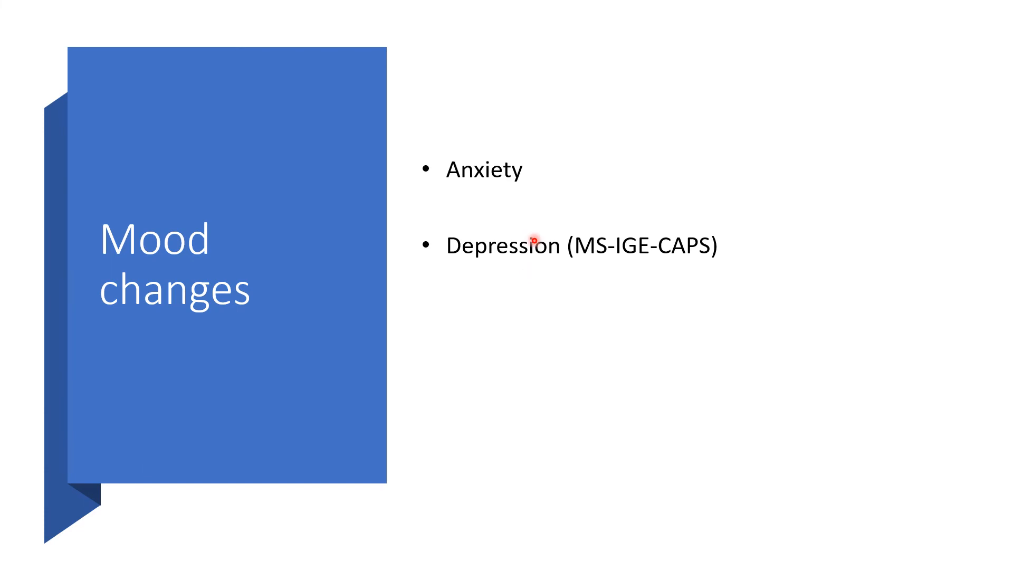
{"action": "mouse_move", "coordinate": [335, 26]}
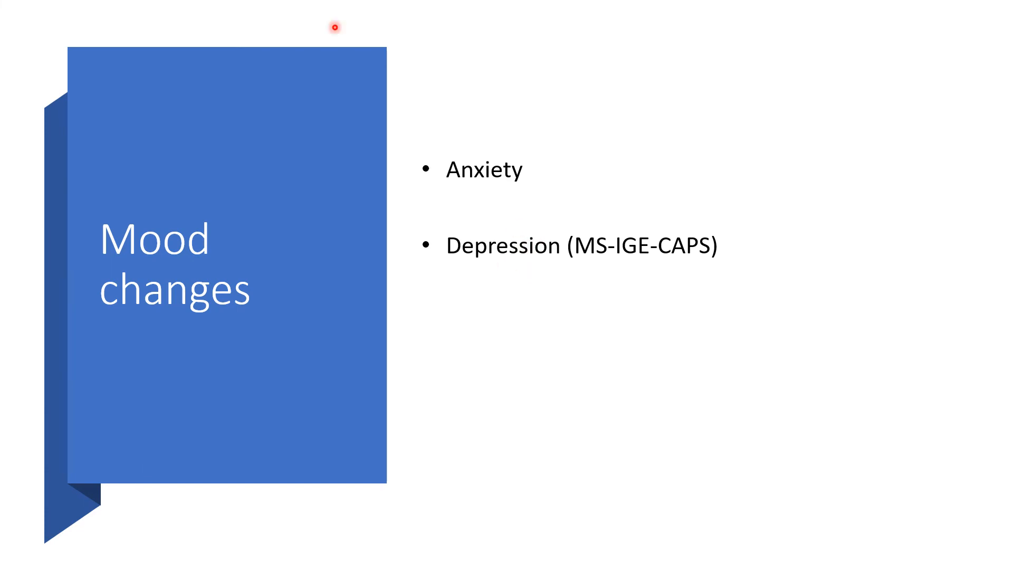
{"action": "mouse_move", "coordinate": [115, 558]}
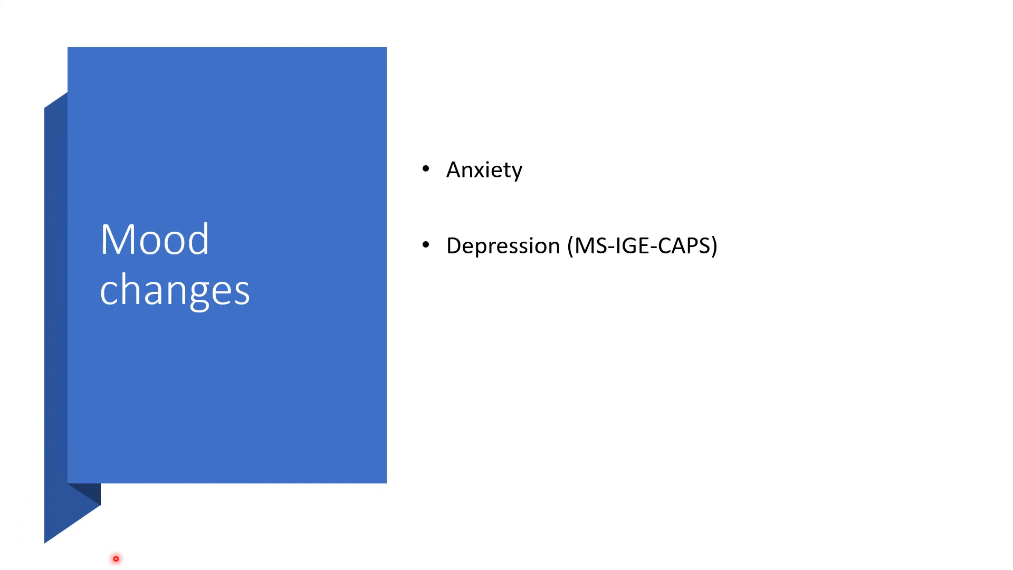
{"action": "mouse_move", "coordinate": [517, 3]}
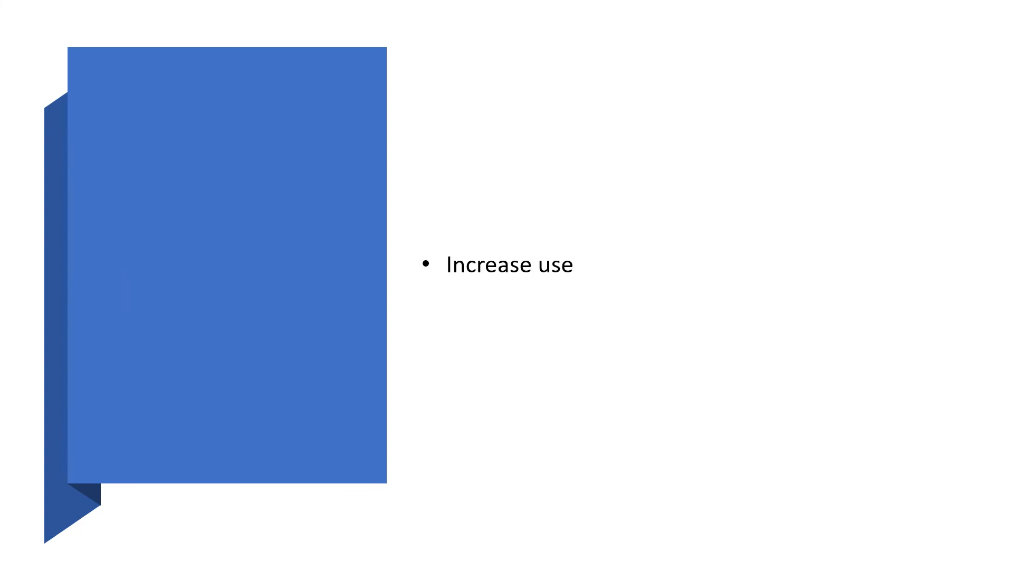
{"action": "type", "text": "Substance use"}
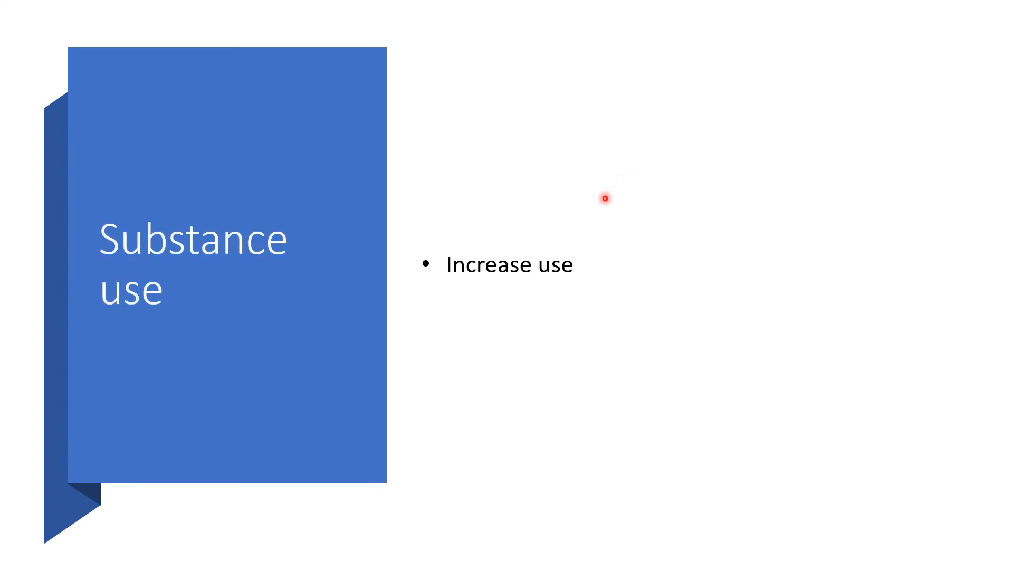
{"action": "mouse_move", "coordinate": [606, 201]}
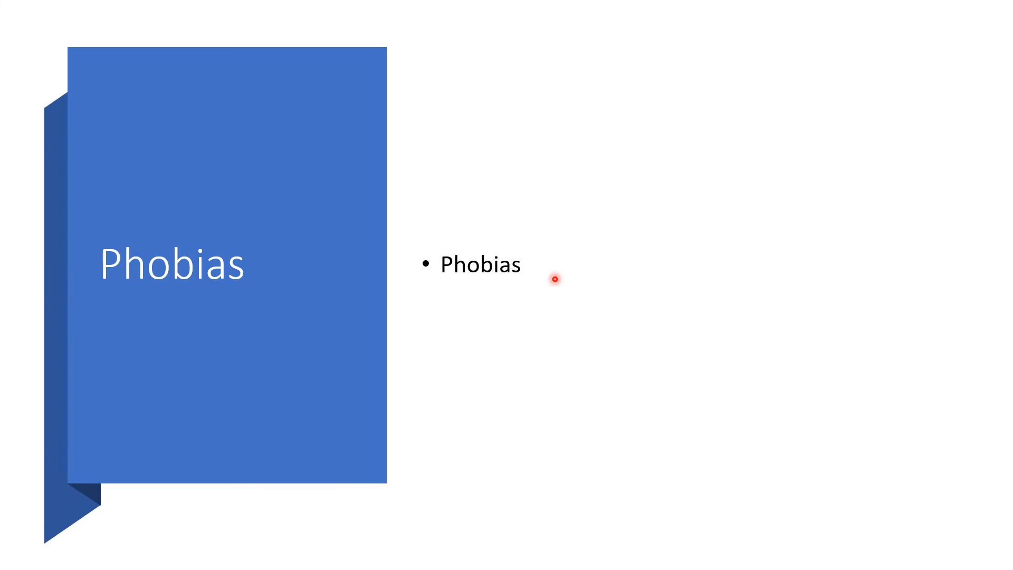
{"action": "mouse_move", "coordinate": [135, 541]}
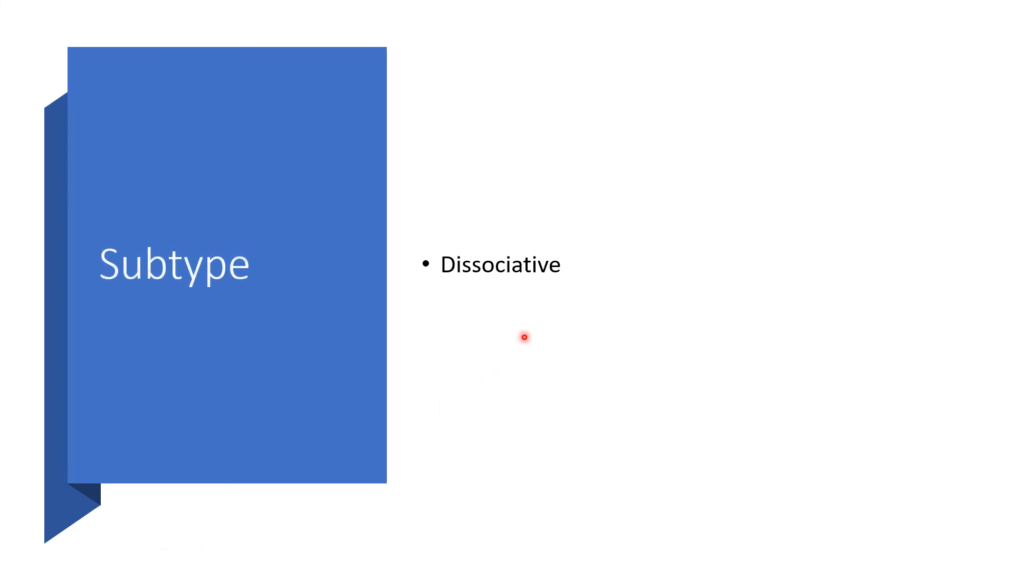
{"action": "mouse_move", "coordinate": [506, 312]}
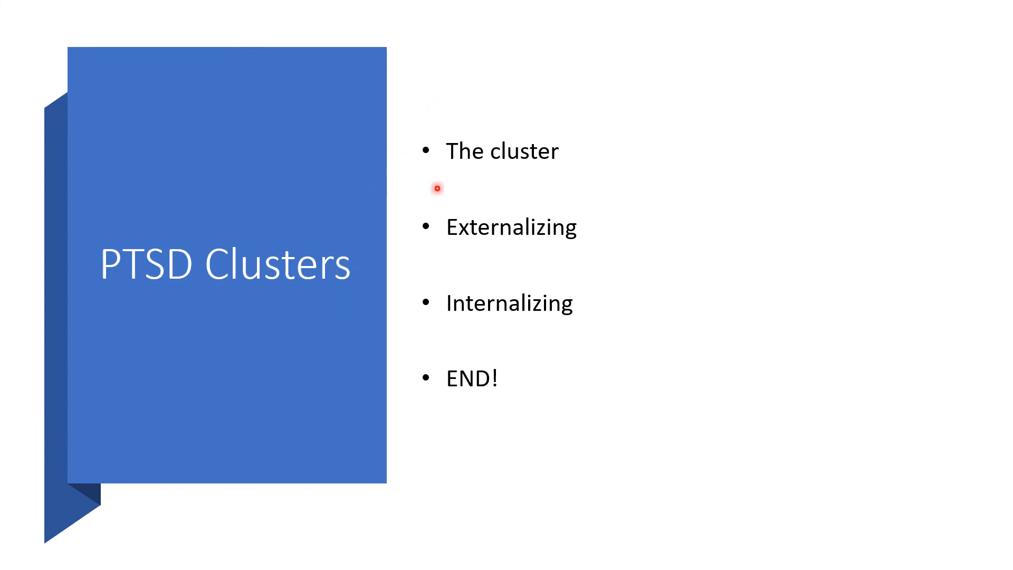
{"action": "mouse_move", "coordinate": [666, 176]}
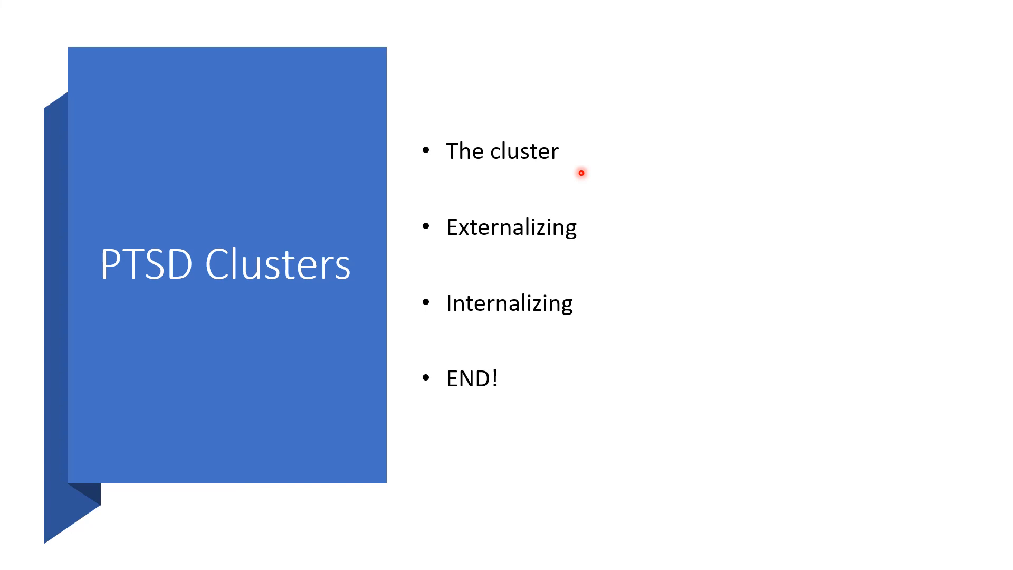
{"action": "mouse_move", "coordinate": [585, 237]}
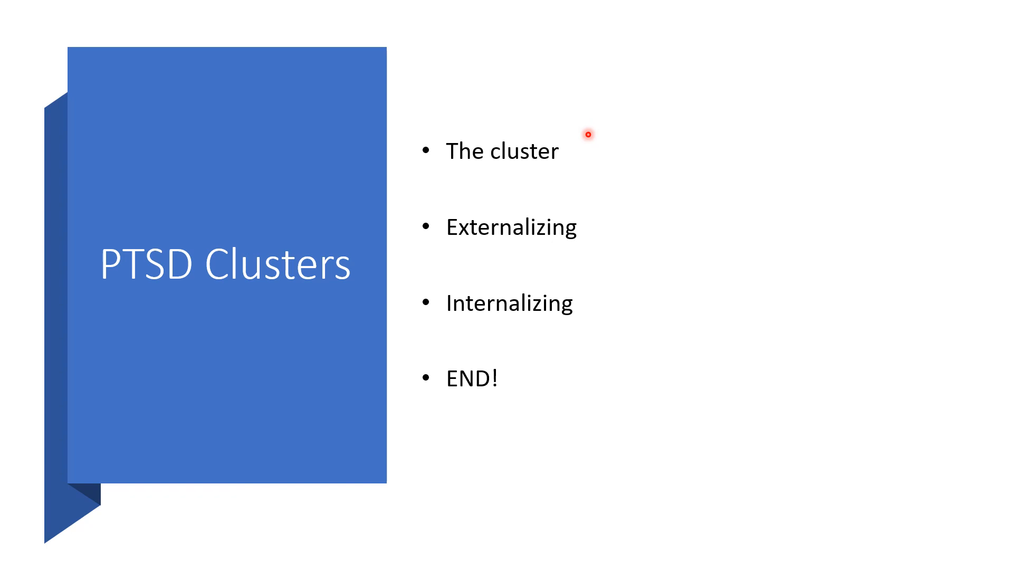
{"action": "mouse_move", "coordinate": [575, 15]}
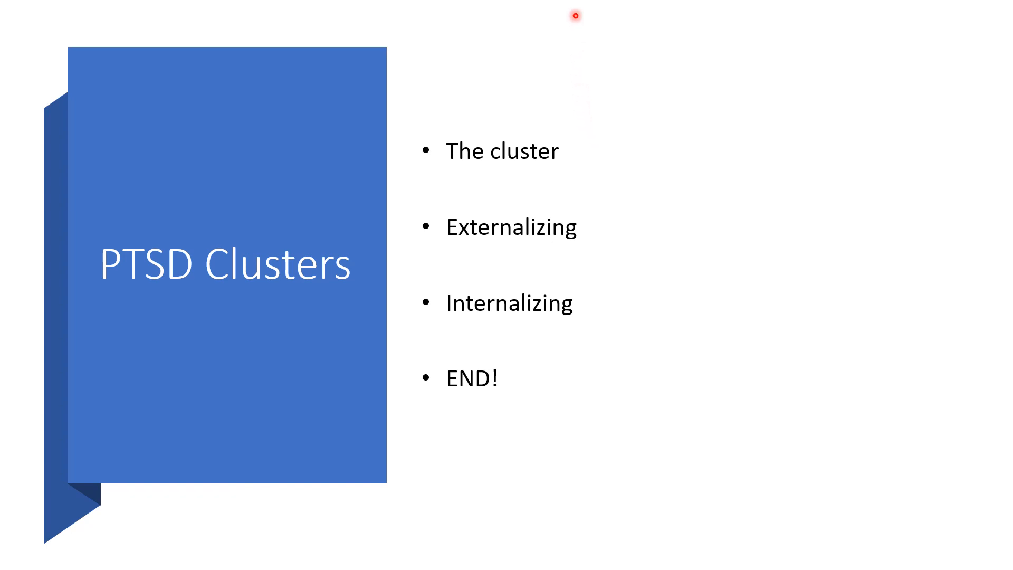